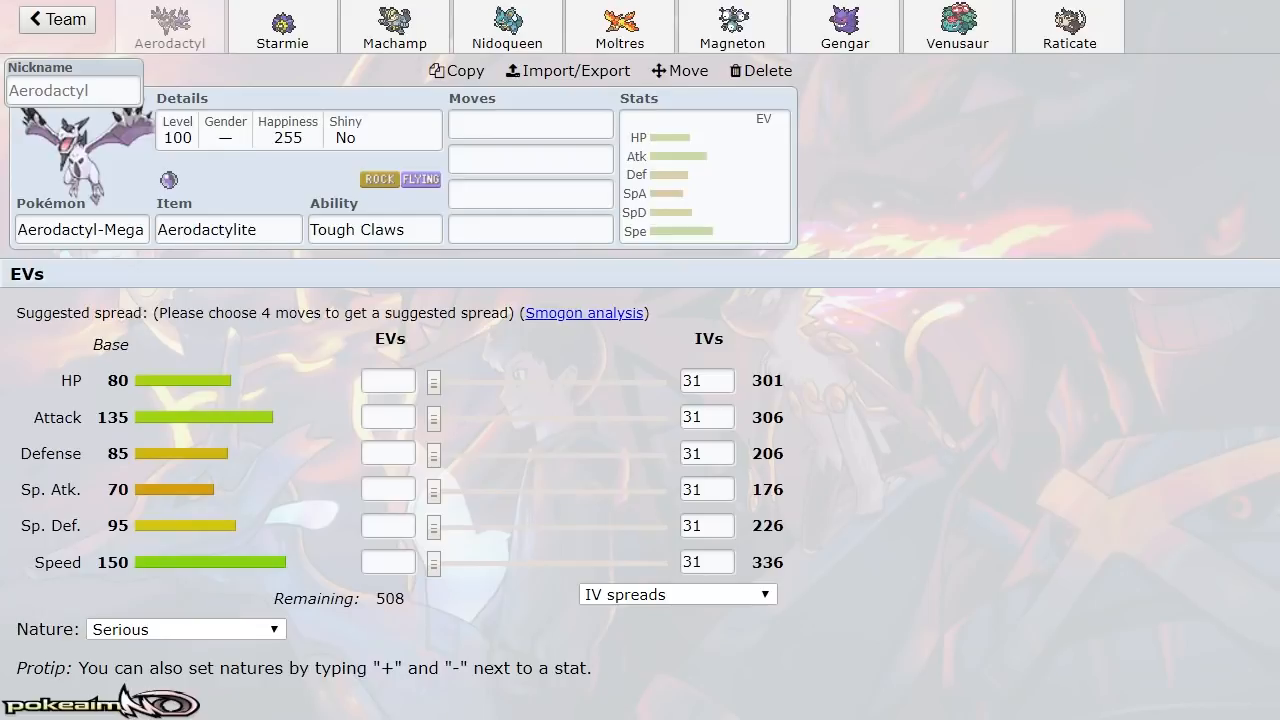
Step: Open Starmie's set page from the team bar
left_click(284, 27)
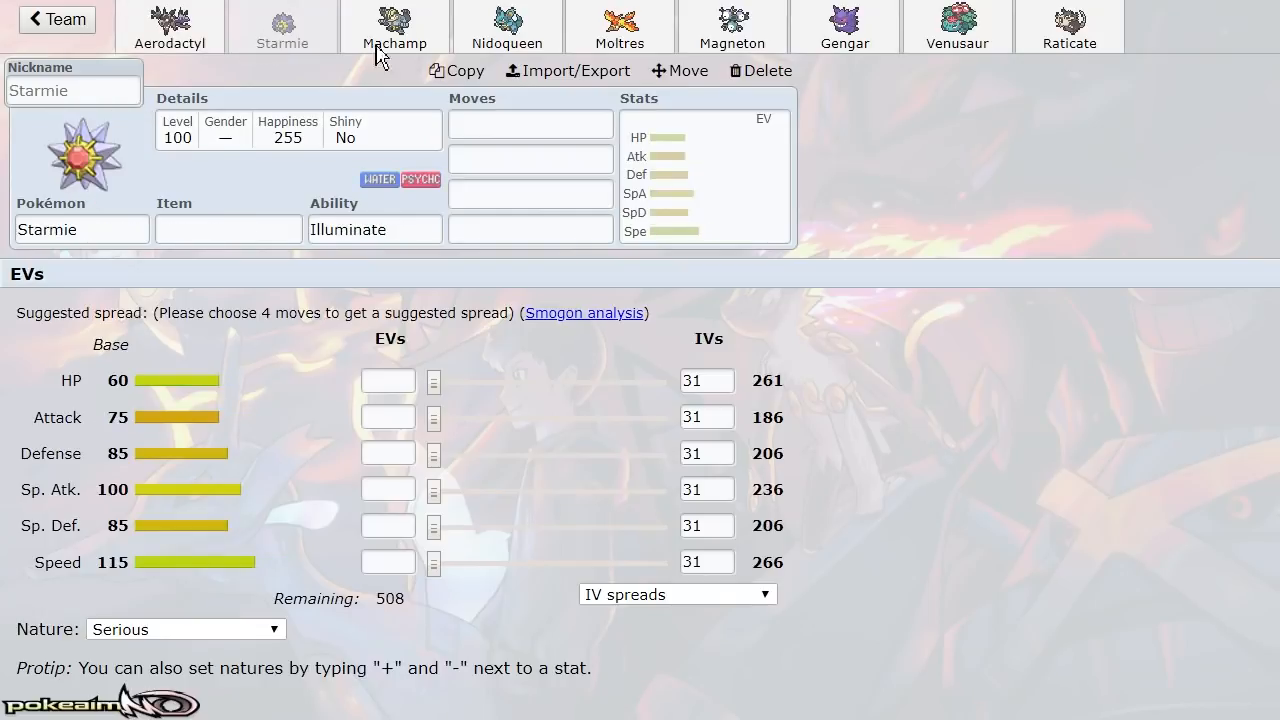
mouse_move(986, 424)
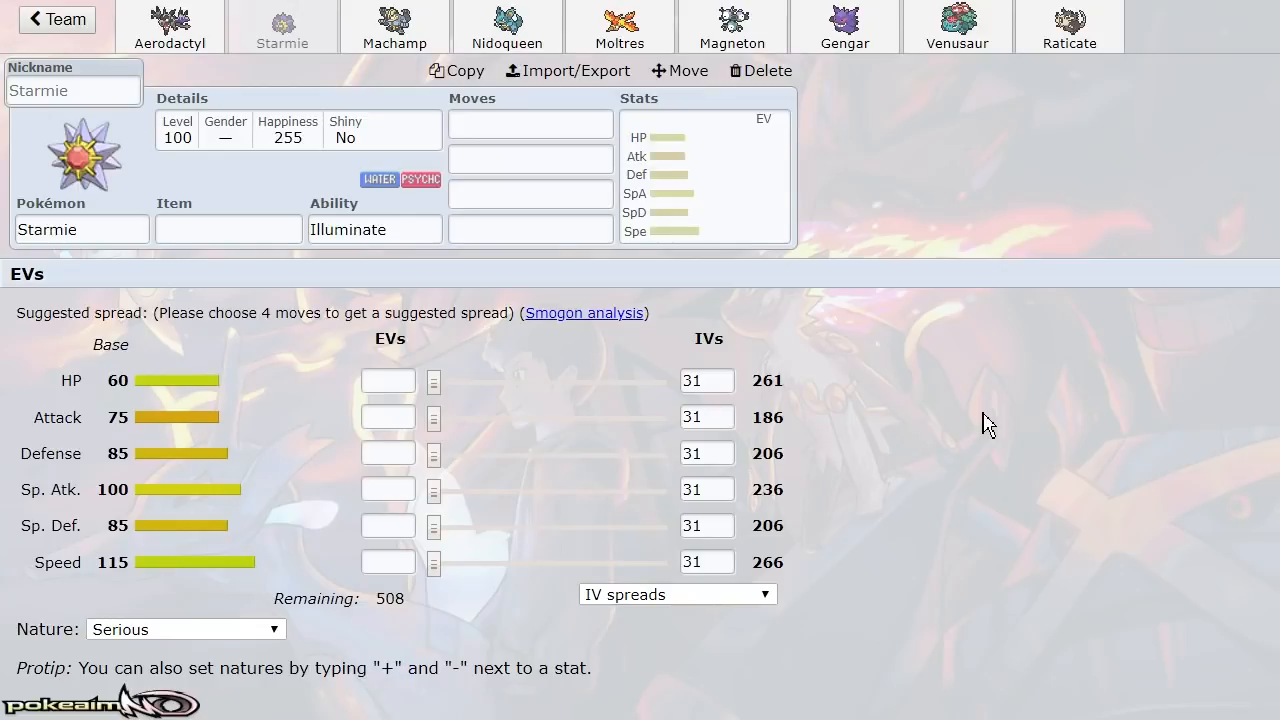
Step: Switch to Machamp's set page, showing its Guts ability
left_click(396, 30)
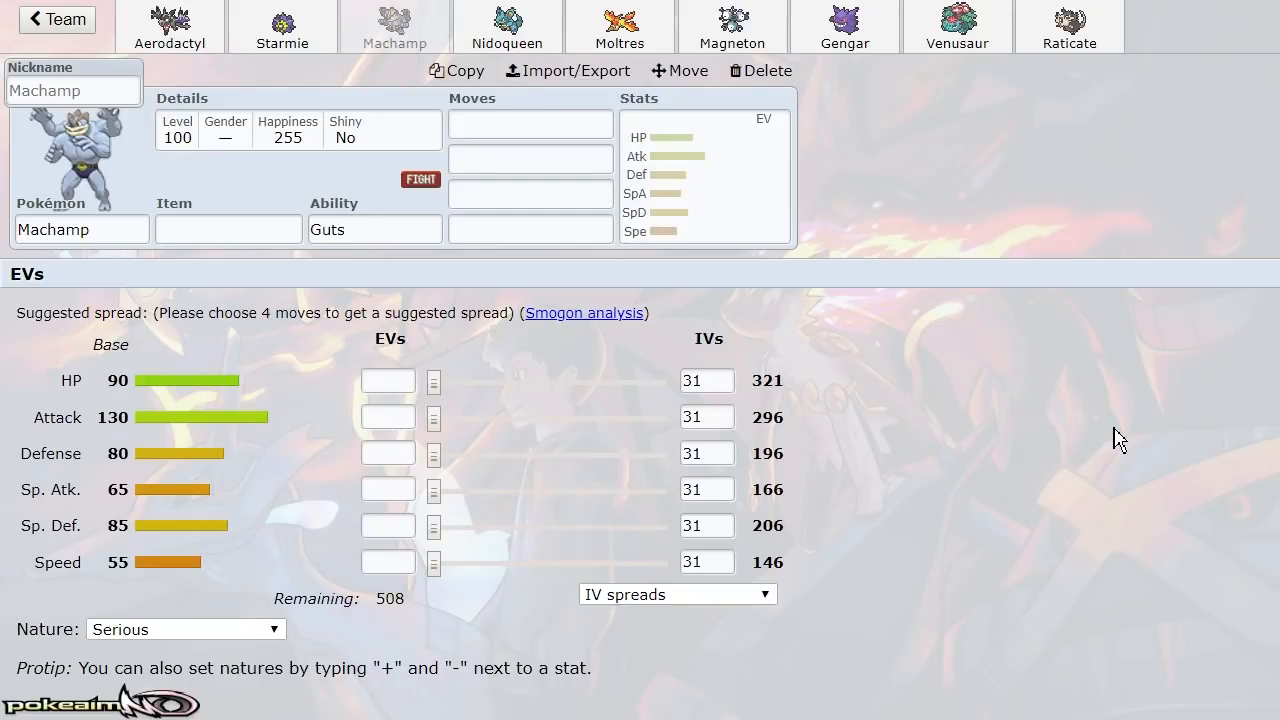
mouse_move(937, 244)
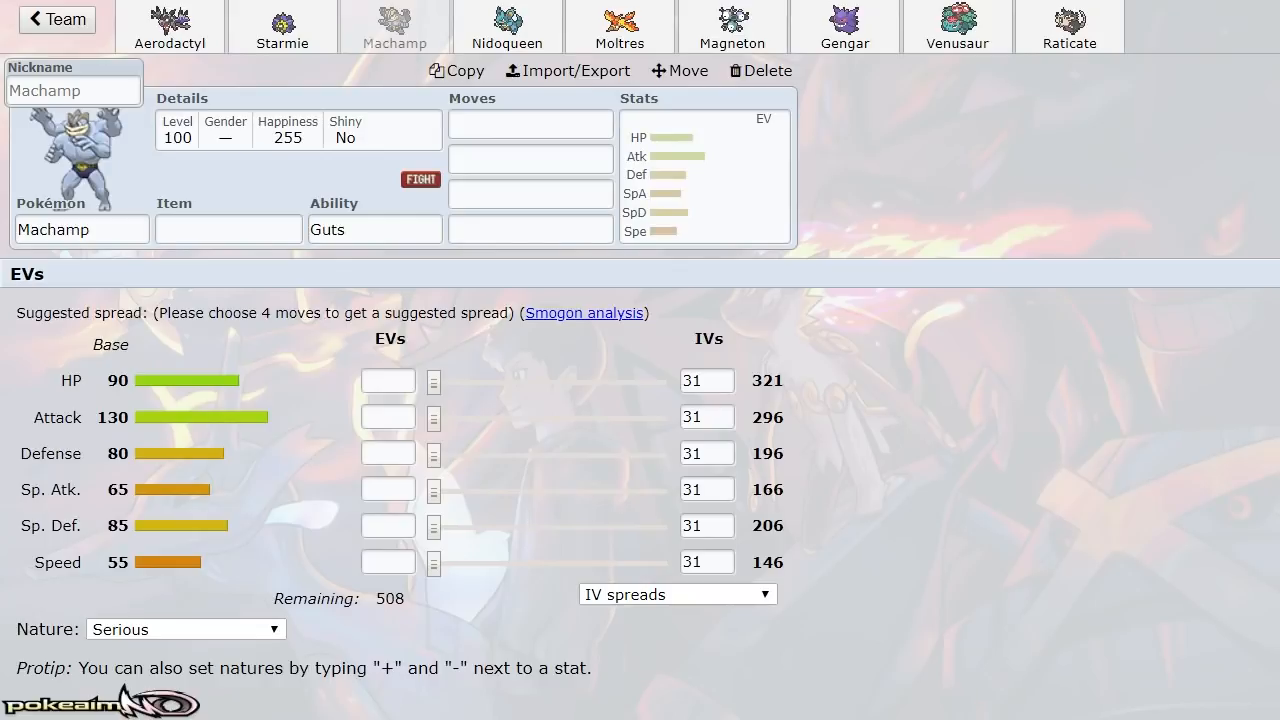
Step: Revisit Starmie's set page, then open Nidoqueen's set with Poison Point
left_click(530, 123)
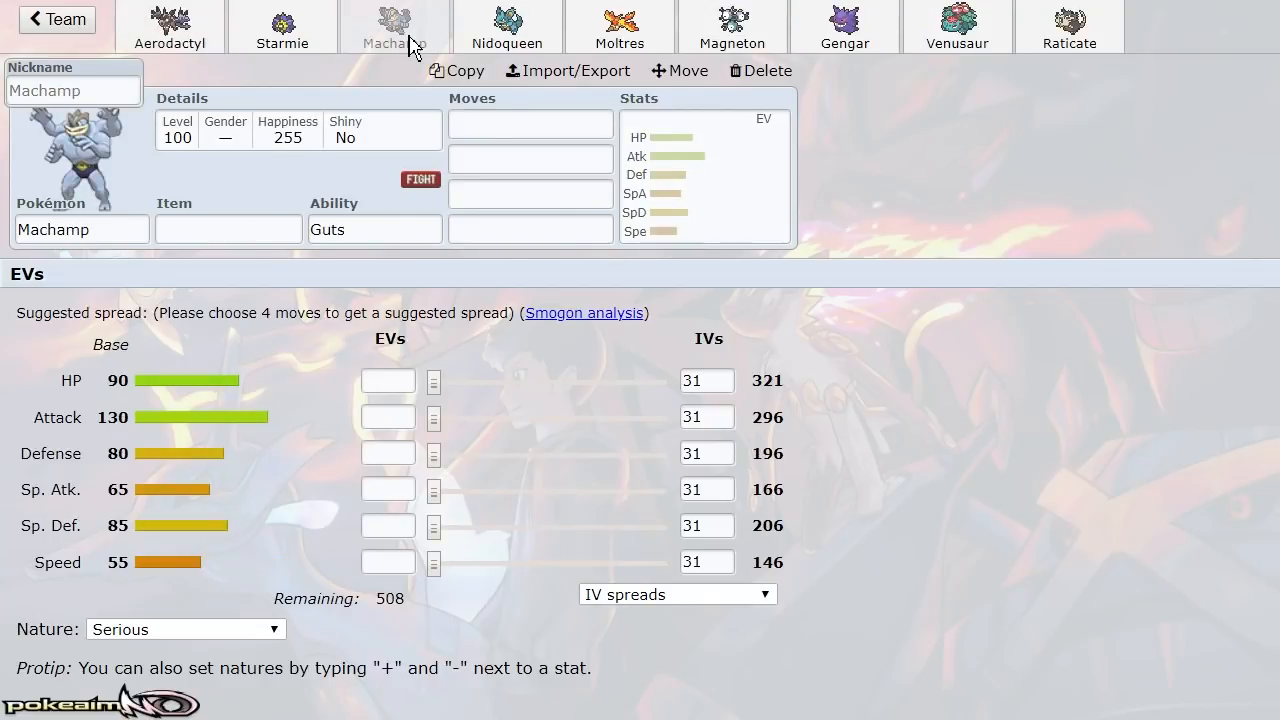
mouse_move(996, 396)
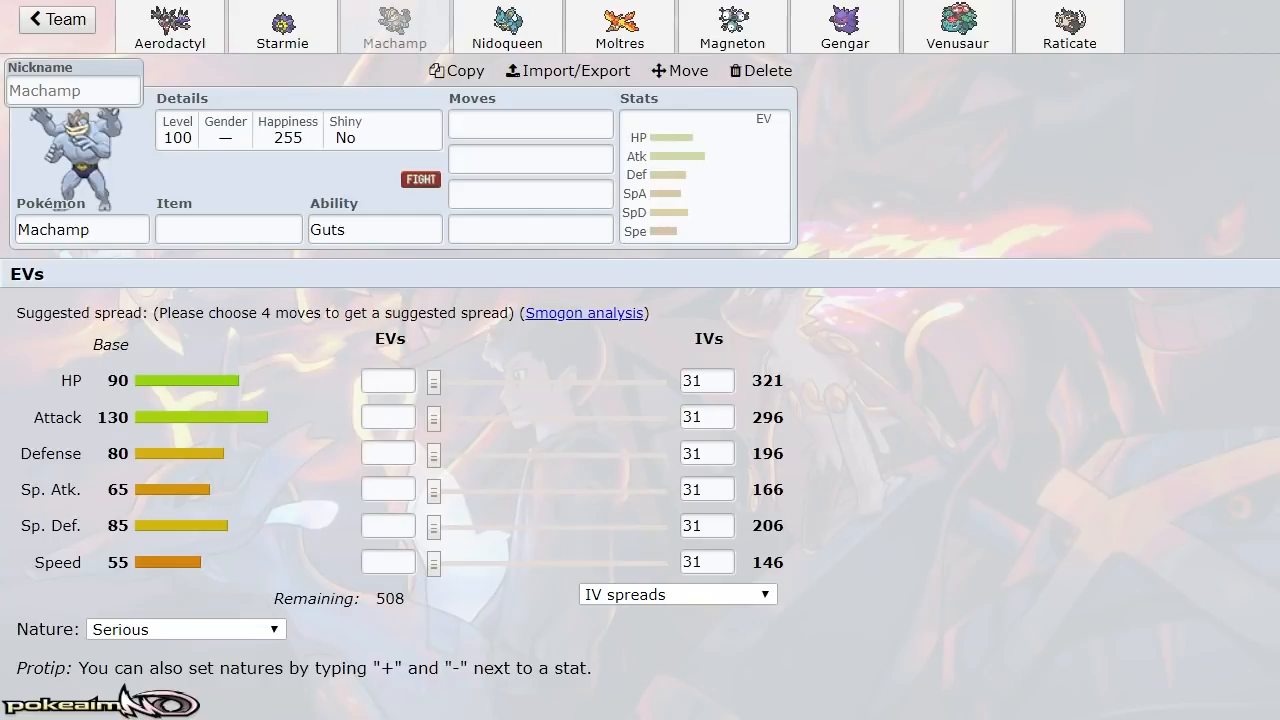
left_click(283, 27)
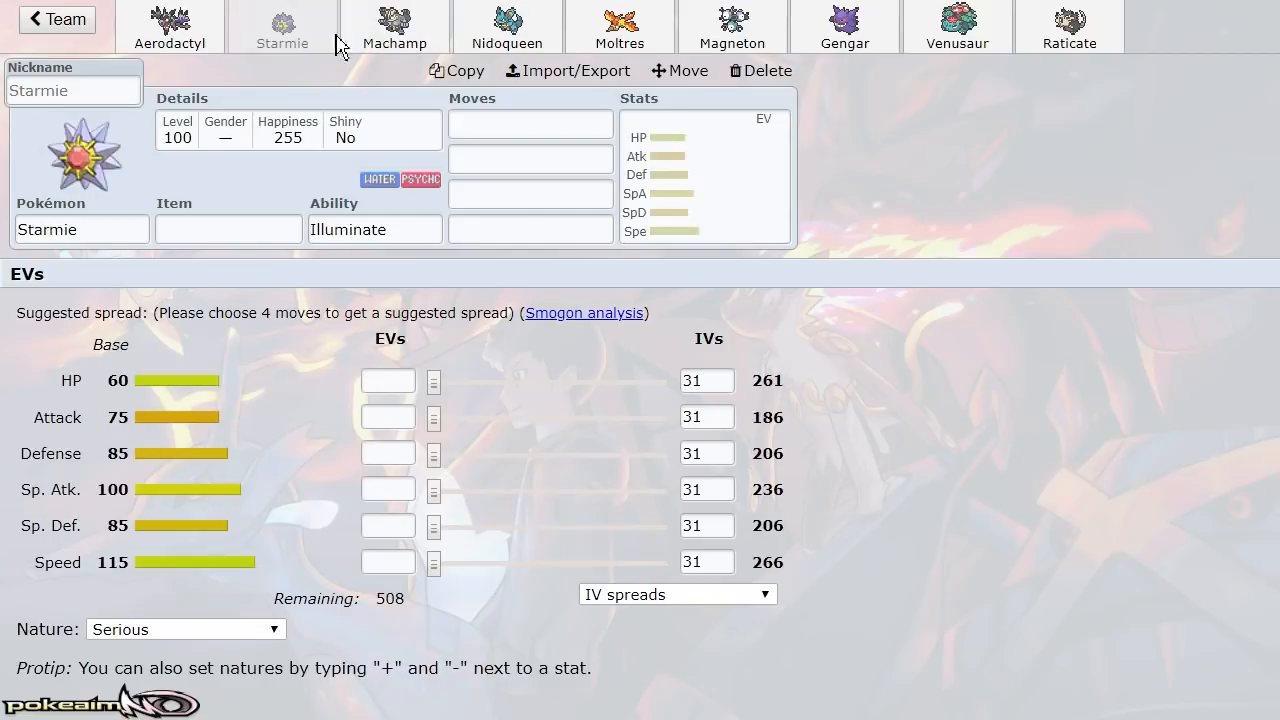
left_click(507, 27)
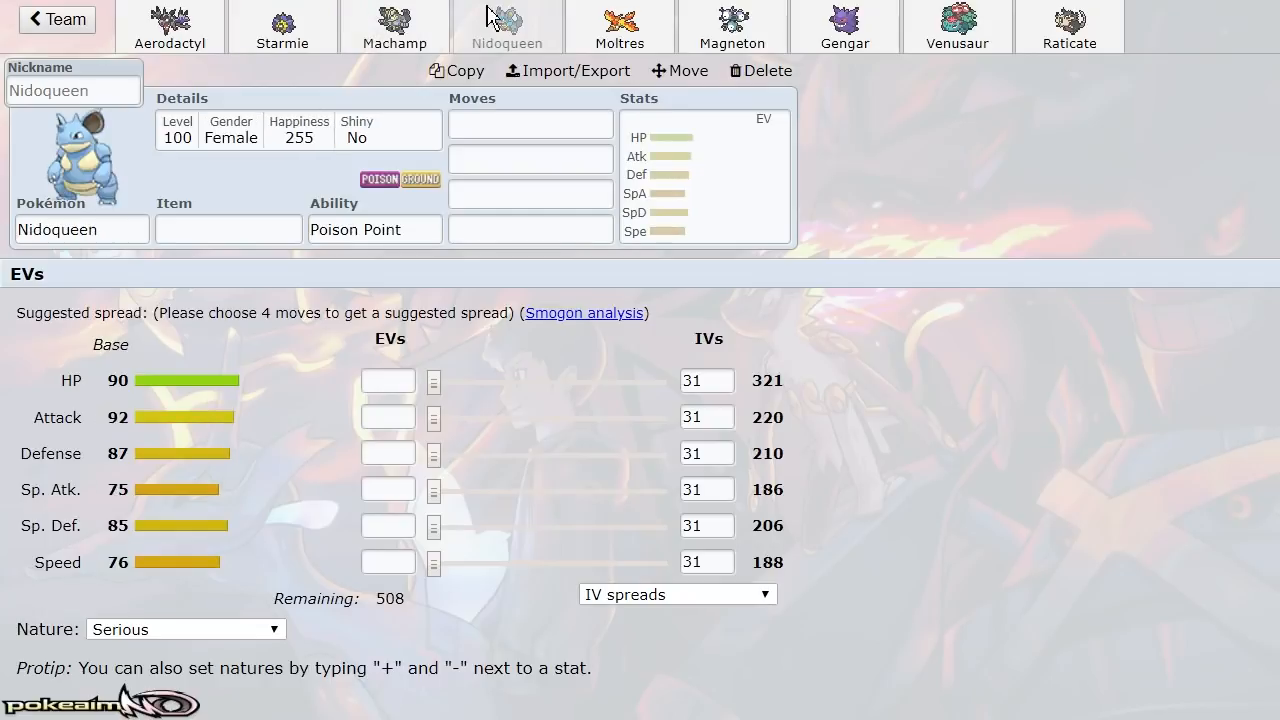
mouse_move(984, 422)
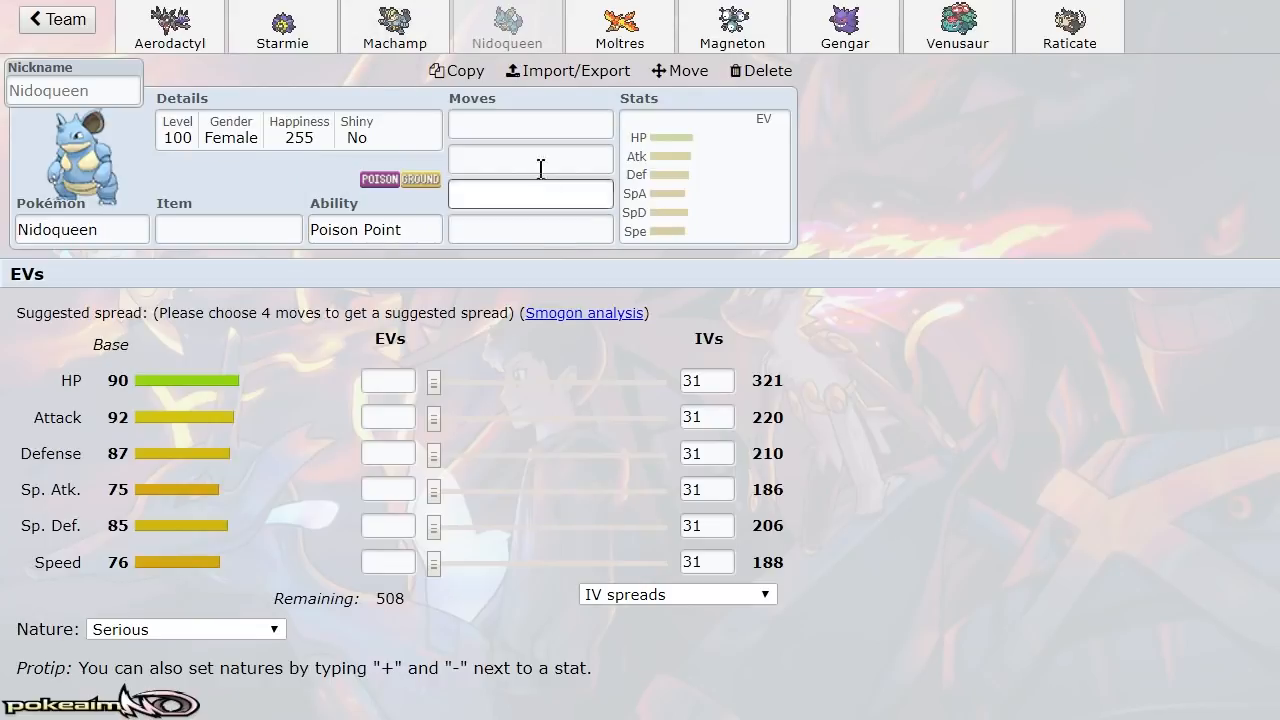
Step: Switch from Nidoqueen to Moltres's set page, showing the Pressure ability
left_click(619, 27)
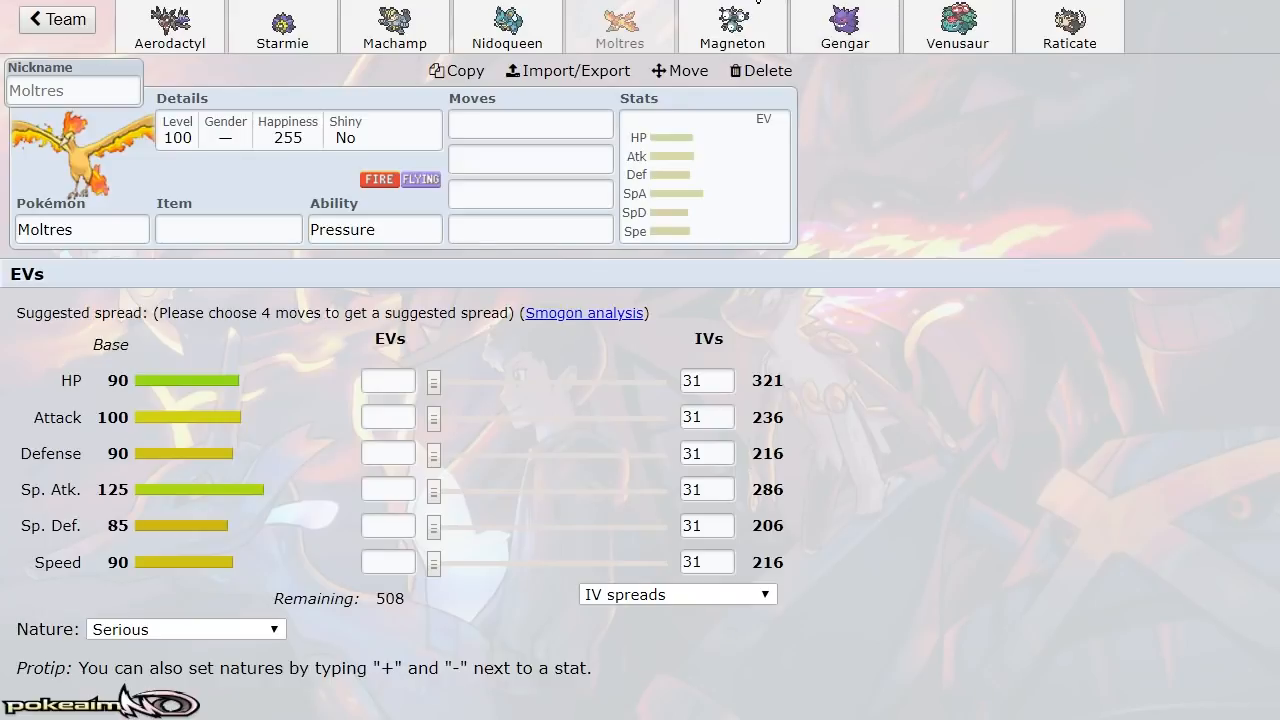
Step: Switch to Magneton's set page, showing the Magnet Pull ability
left_click(732, 27)
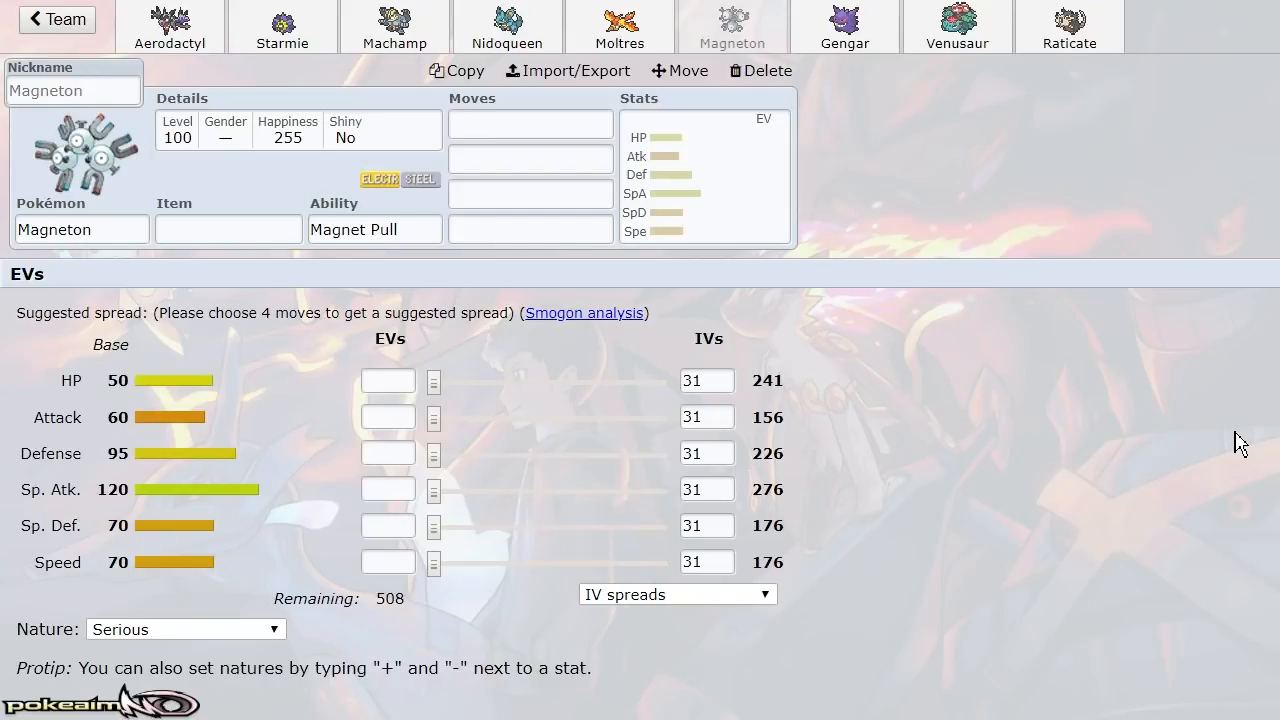
left_click(844, 27)
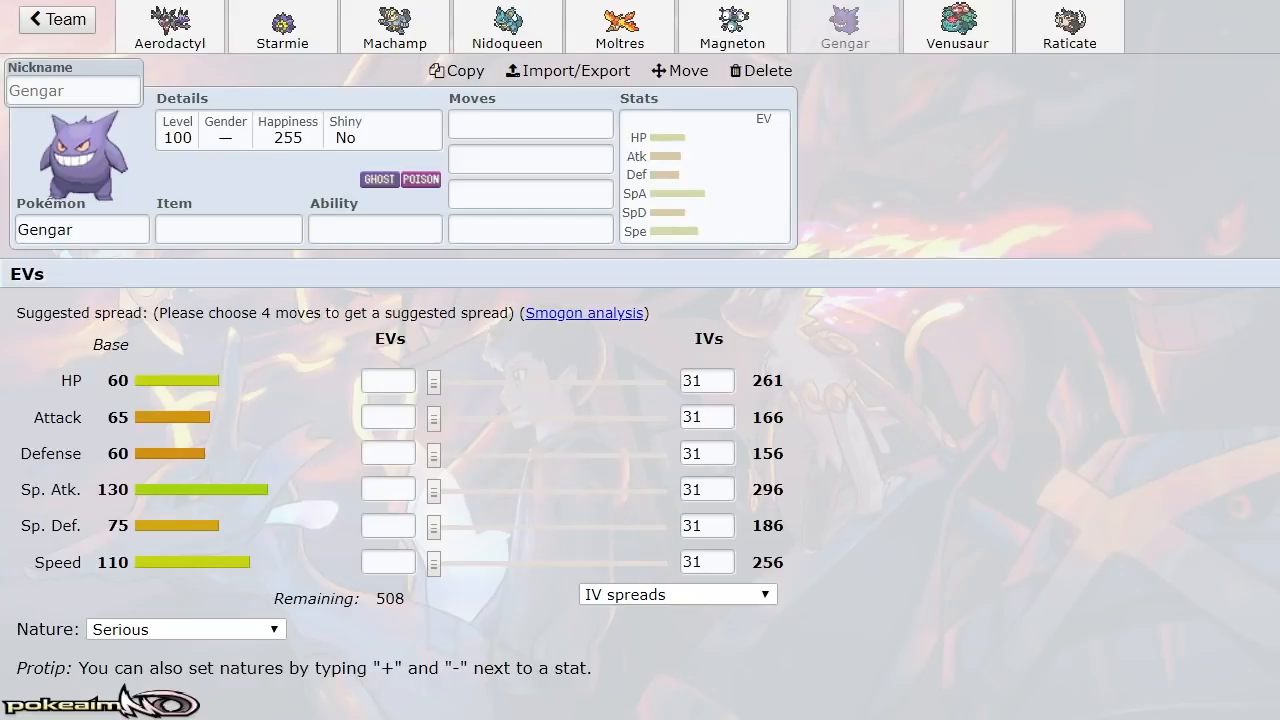
Step: Open Venusaur-Mega's set page showing base Defense 123, Sp. Atk 122, Sp. Def 120
left_click(958, 27)
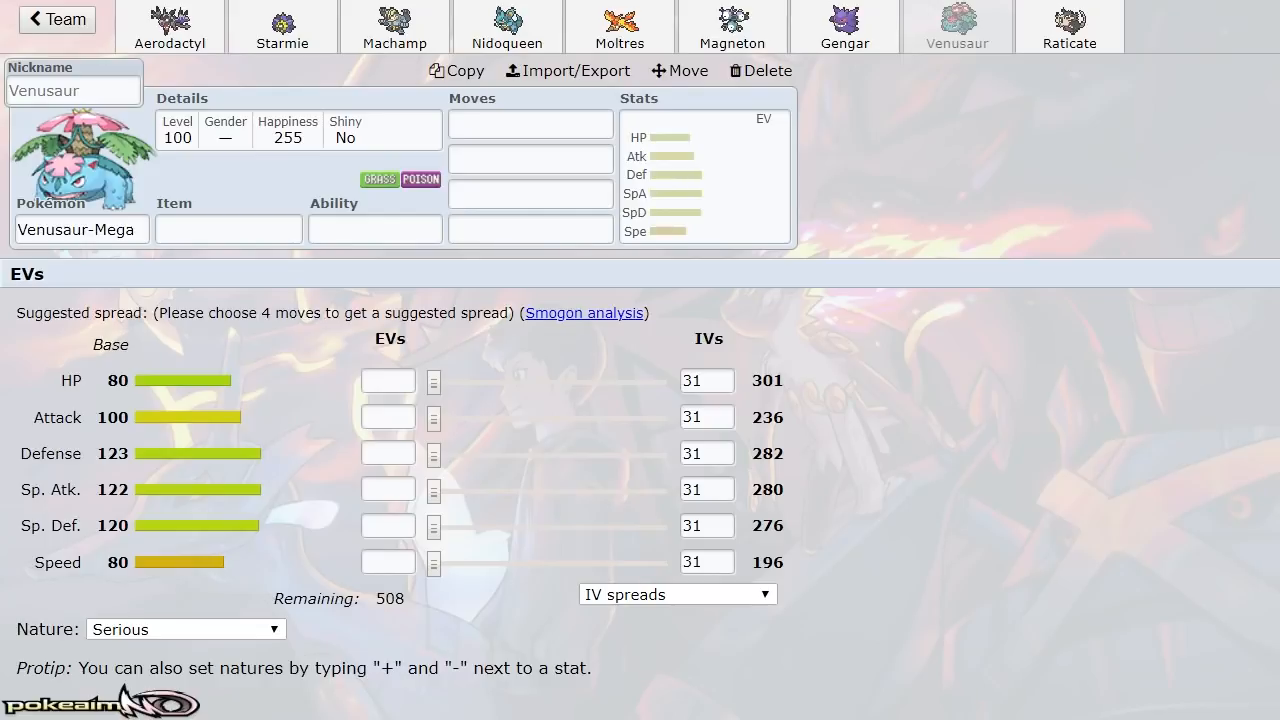
left_click(1080, 22)
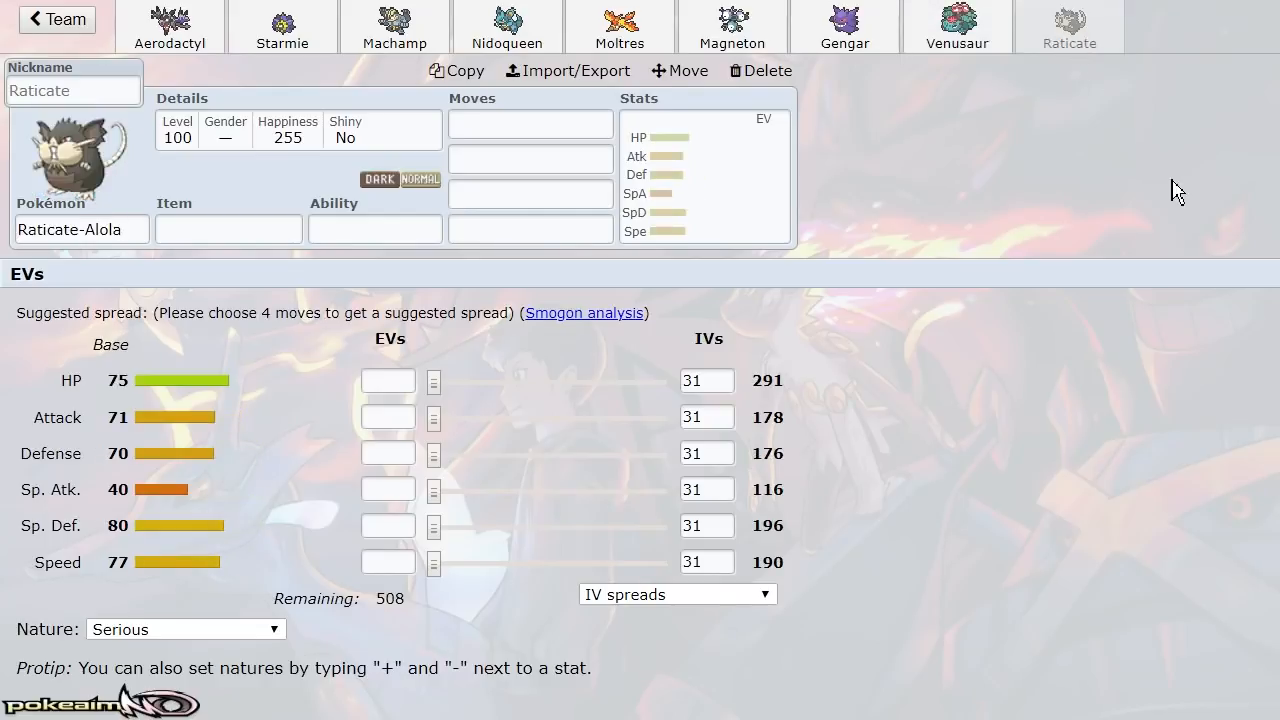
mouse_move(1233, 138)
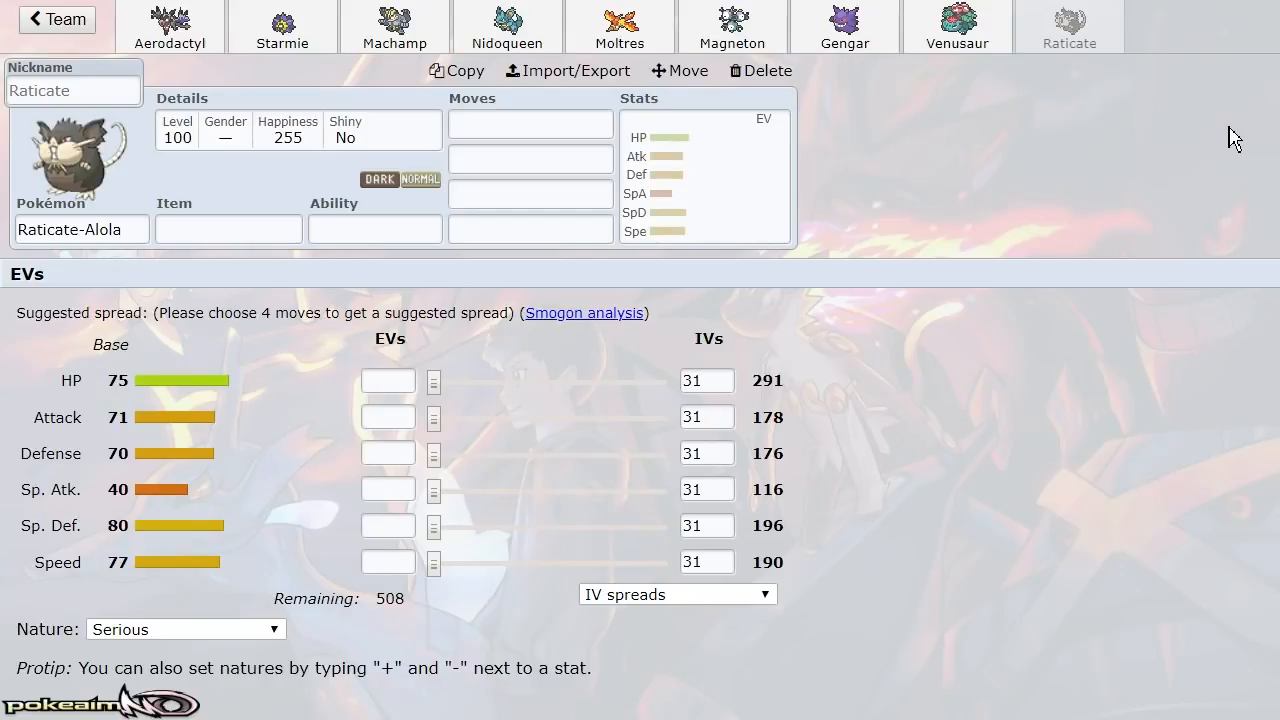
mouse_move(1247, 100)
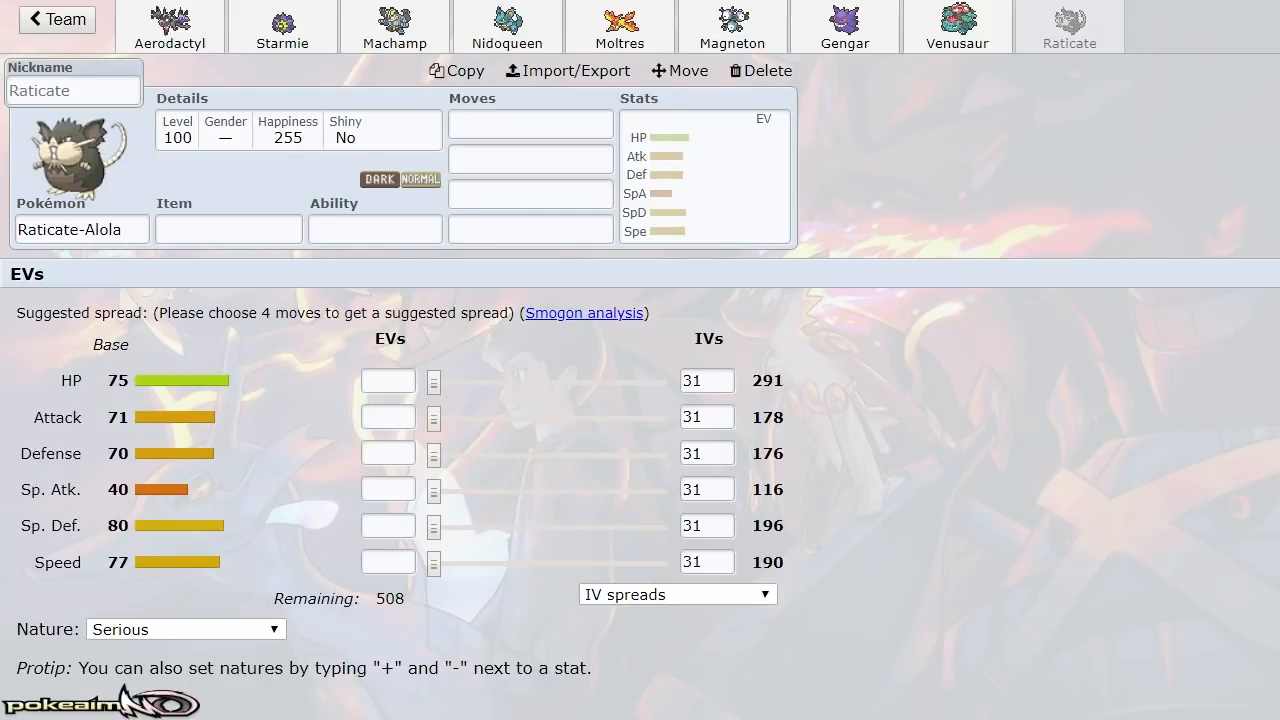
mouse_move(311, 407)
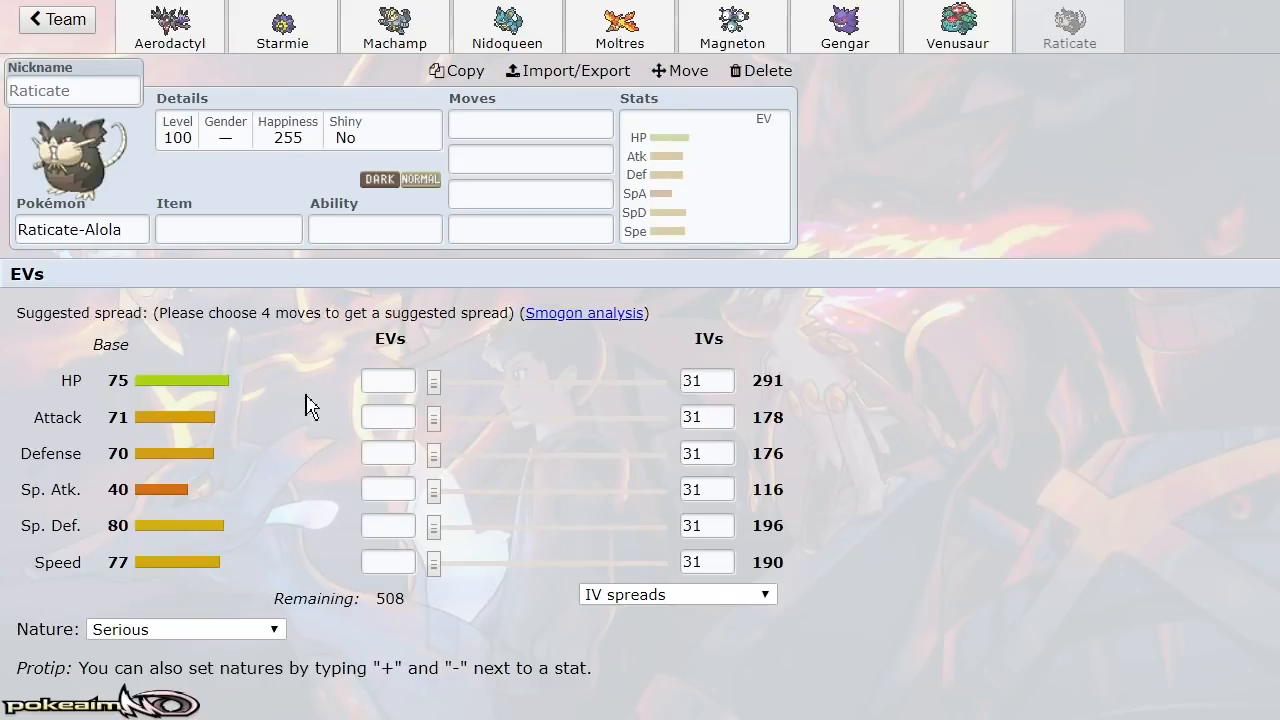
mouse_move(1201, 203)
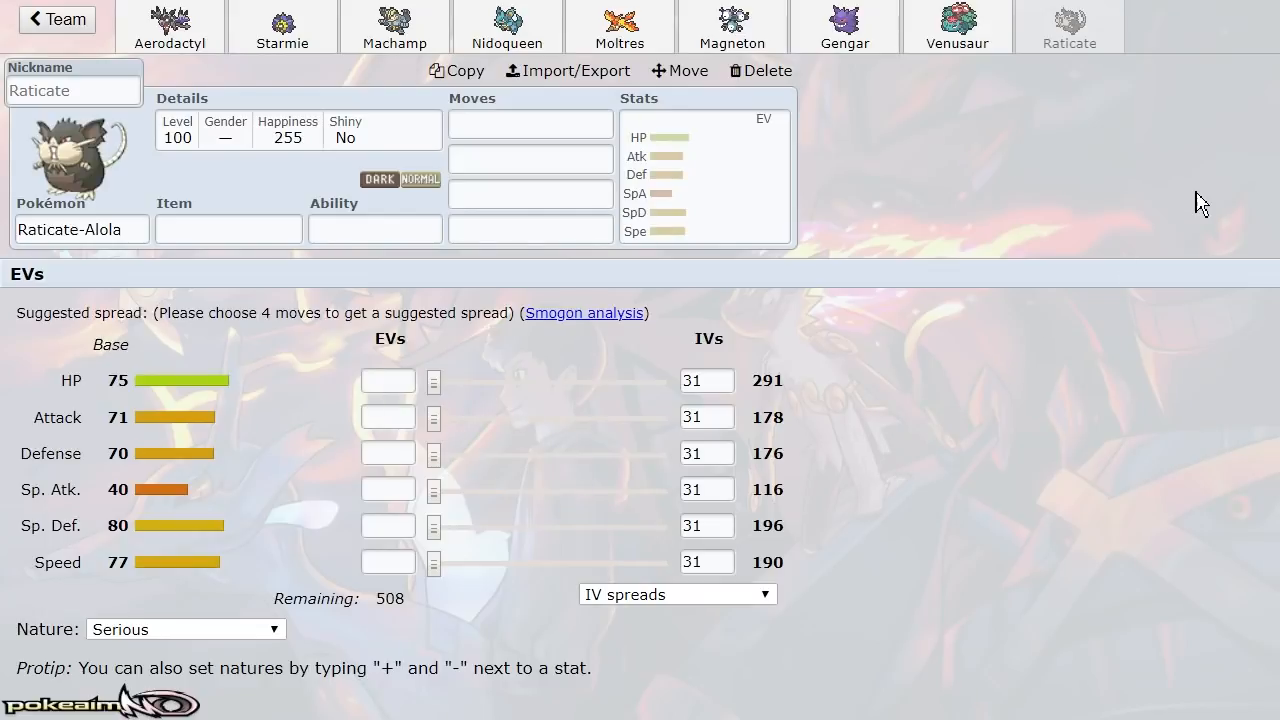
mouse_move(737, 303)
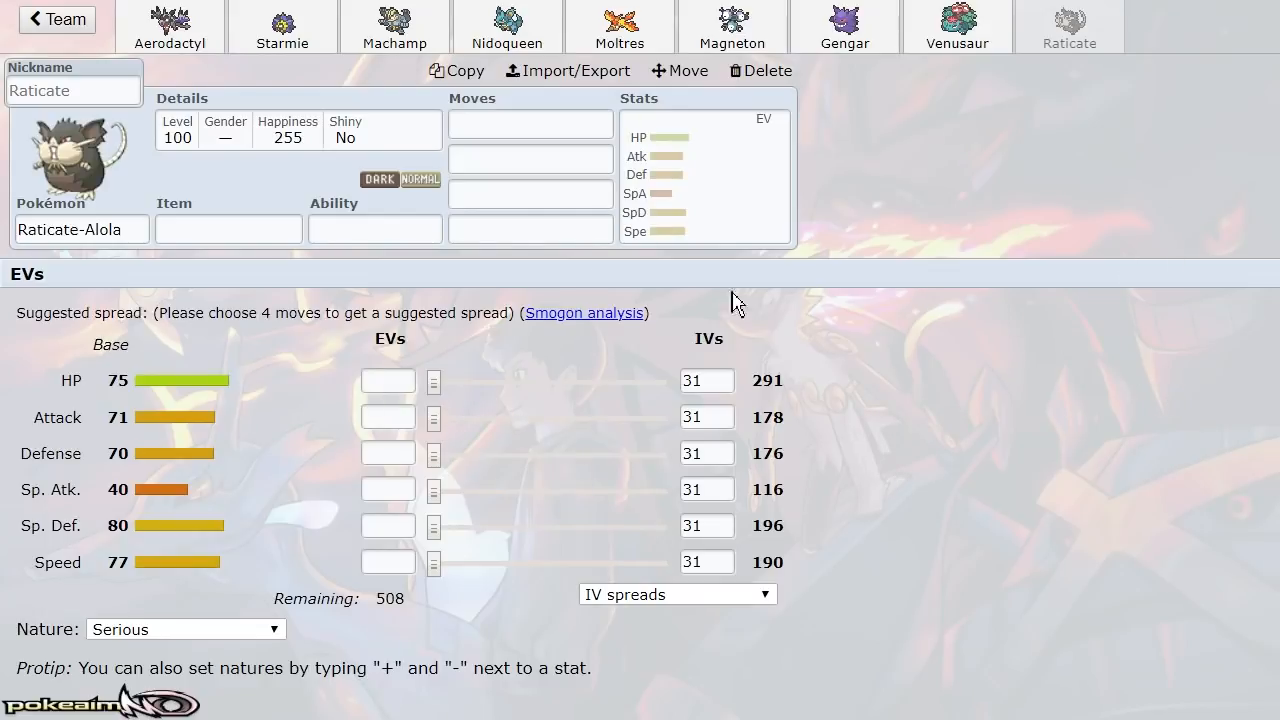
mouse_move(1016, 342)
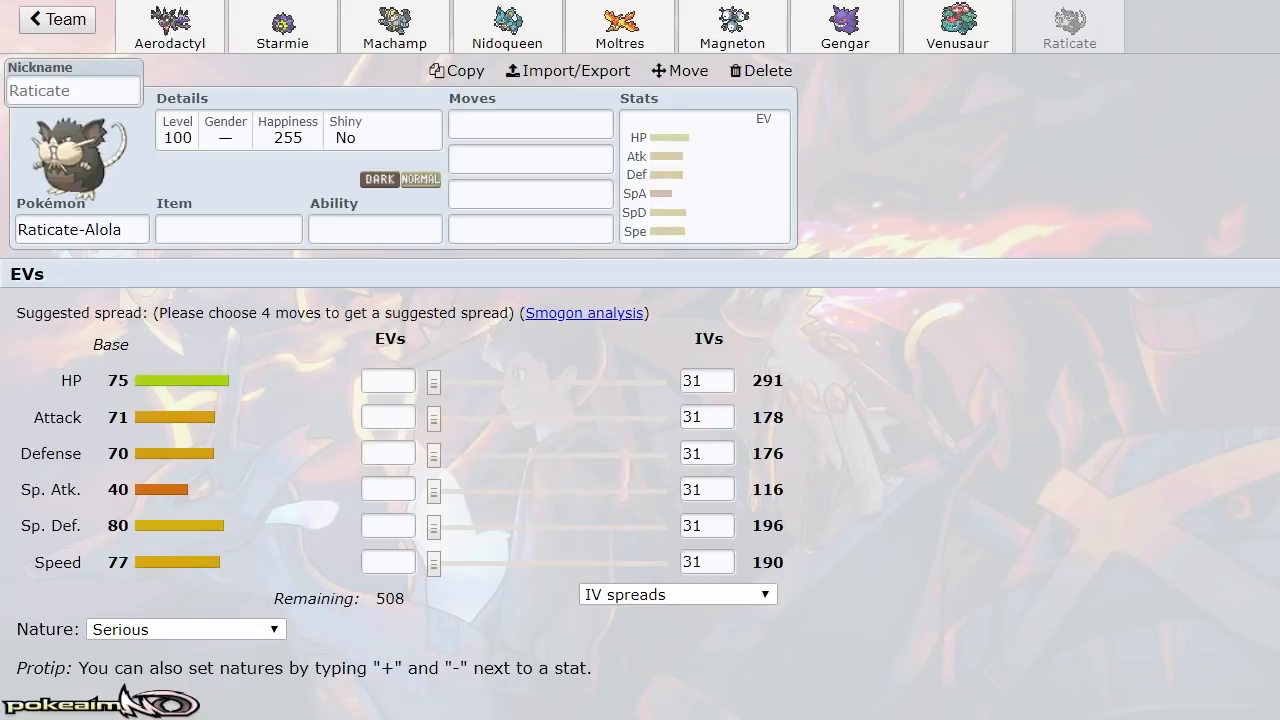
mouse_move(1206, 434)
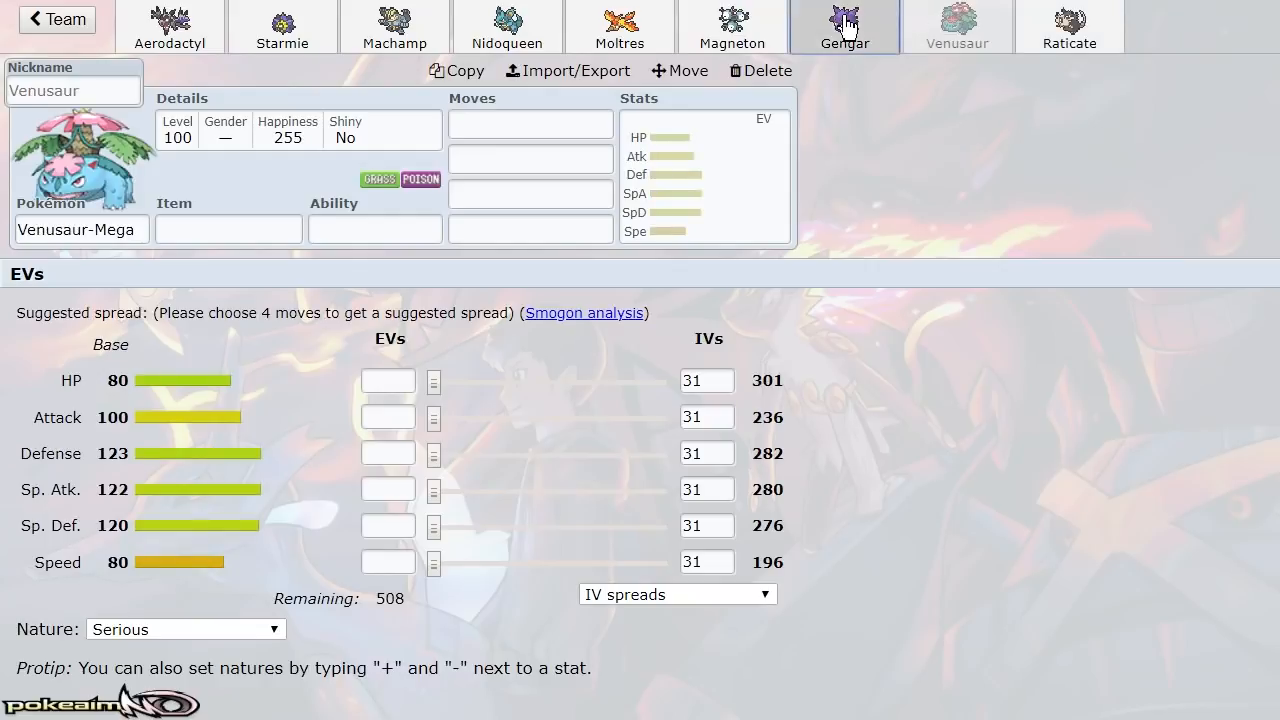
Step: Glance through Machamp and Magneton, ending on Raticate-Alola's set page
left_click(396, 28)
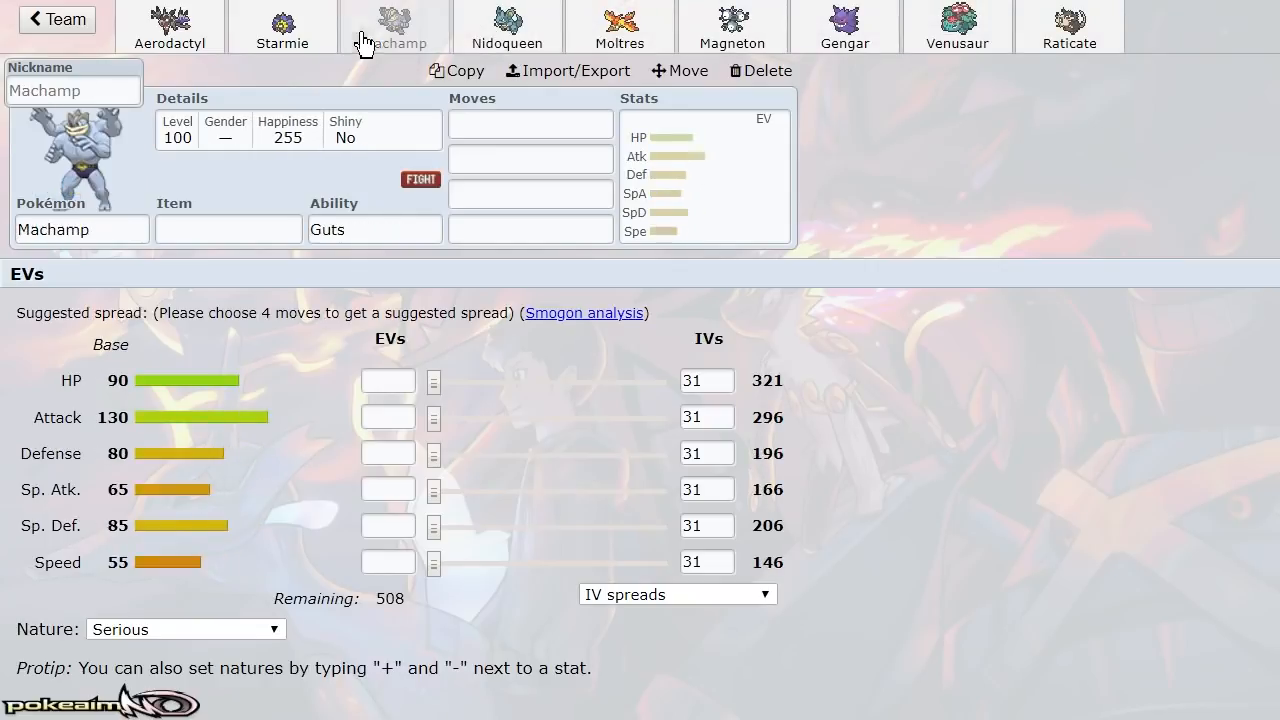
mouse_move(442, 28)
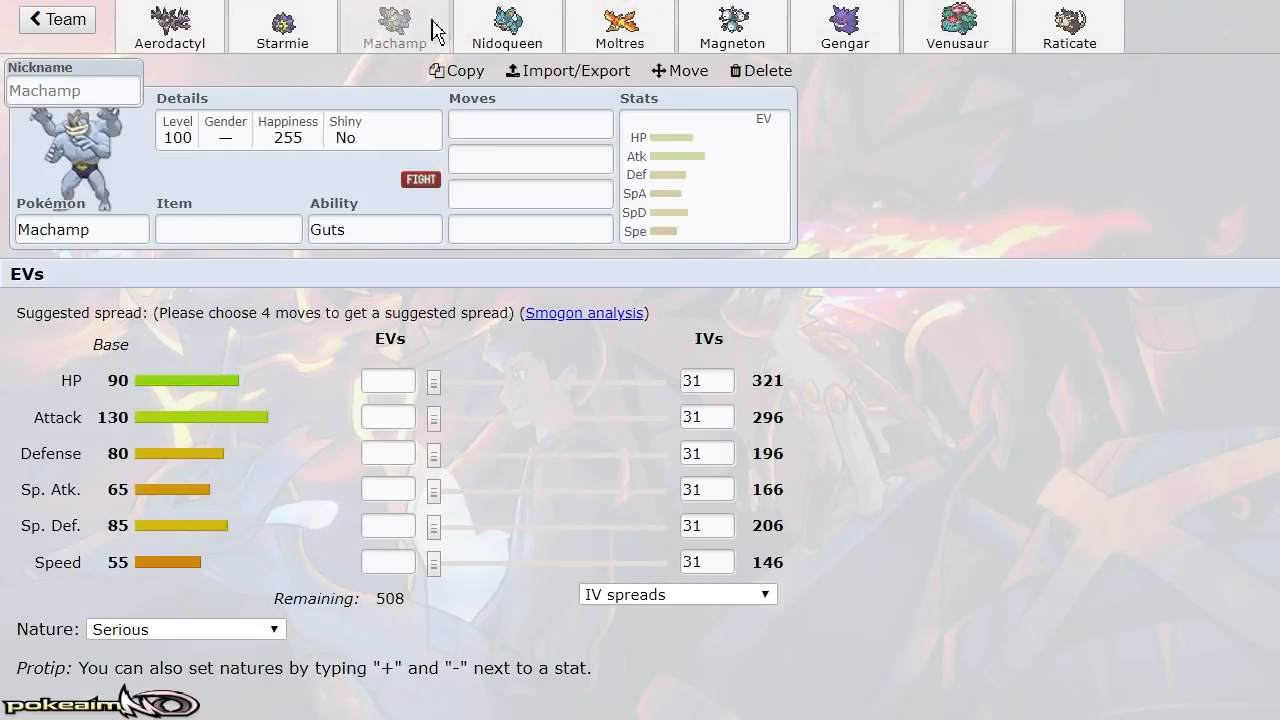
left_click(732, 20)
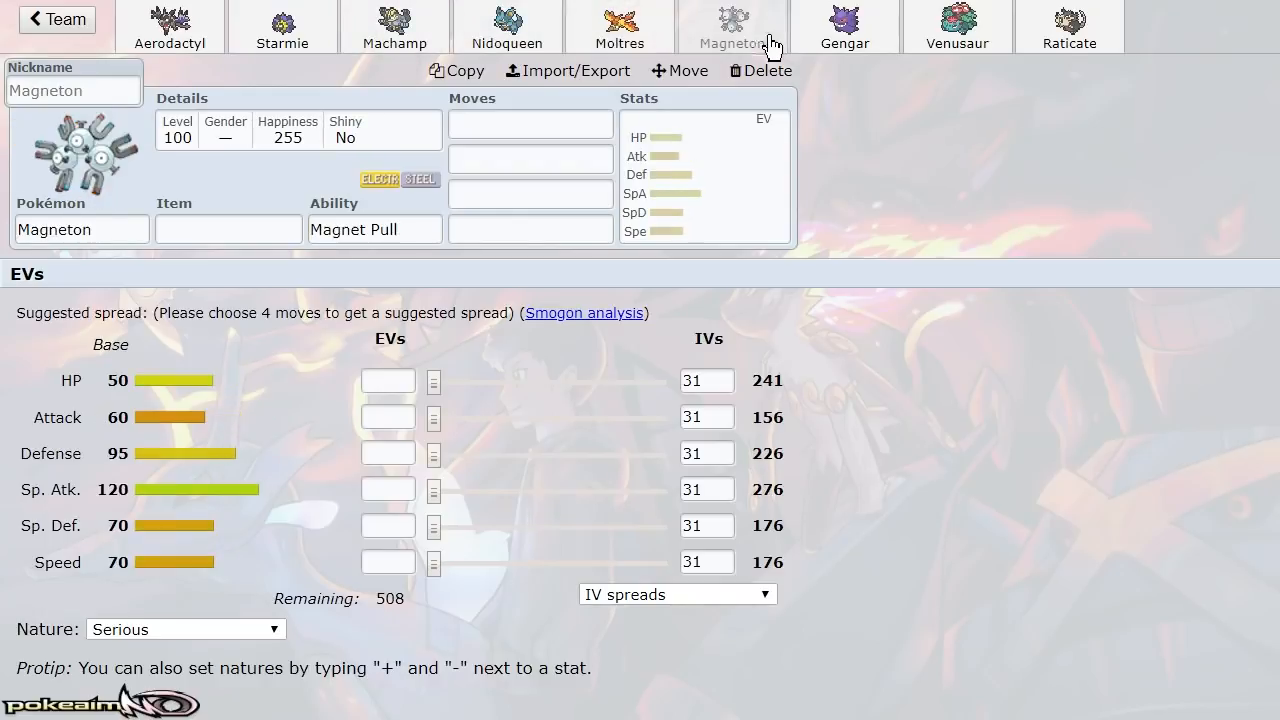
left_click(1076, 18)
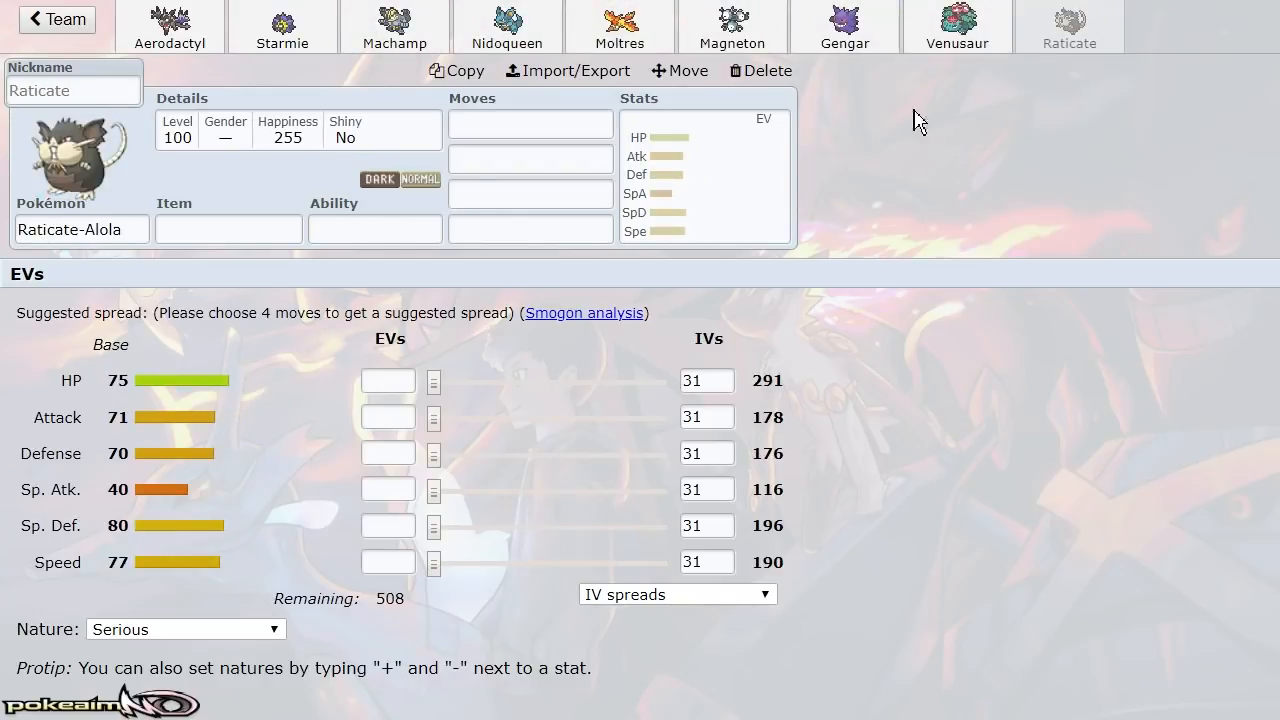